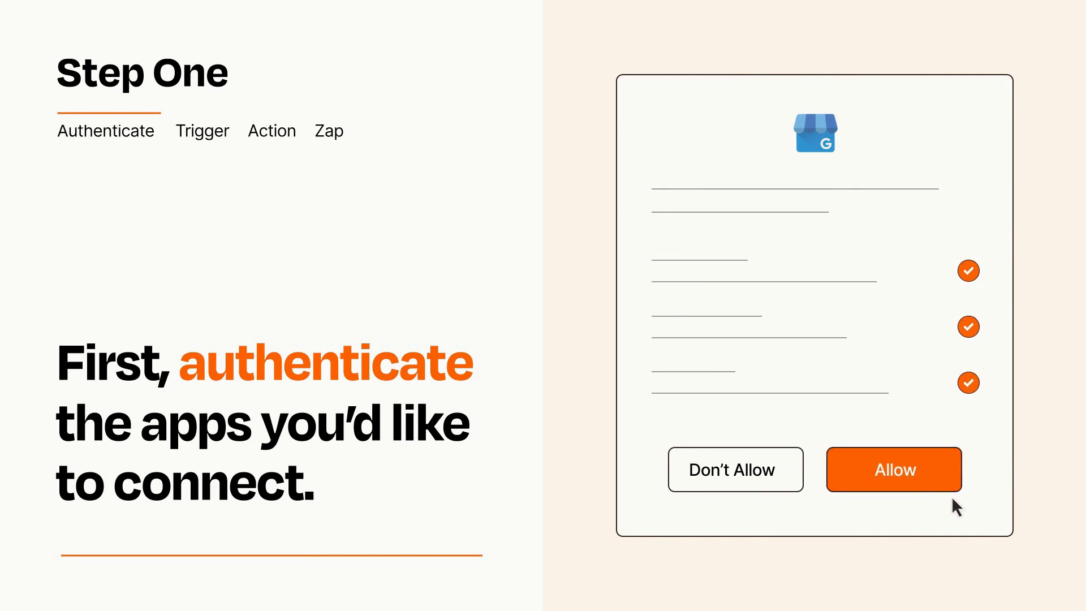
Allow Google Business Profile access and move on to choosing the app and event
click(894, 470)
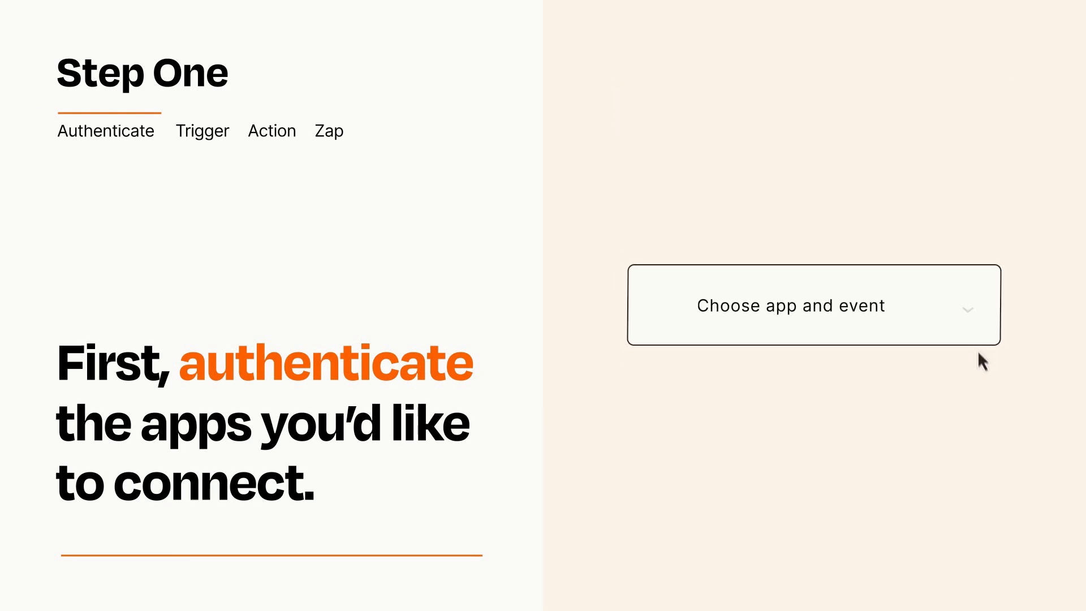
click(813, 304)
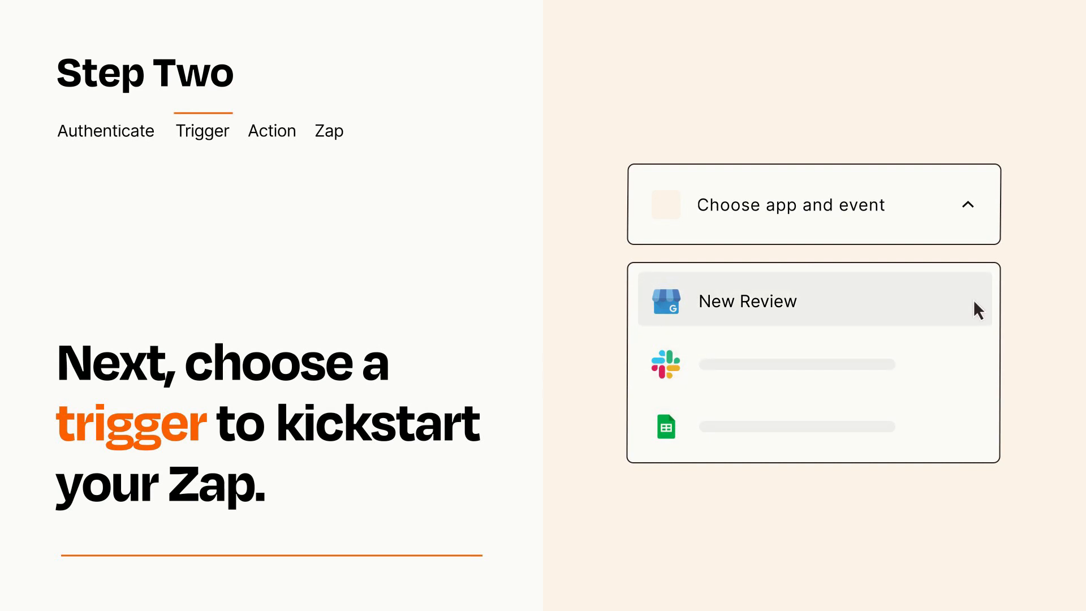
mouse_move(978, 316)
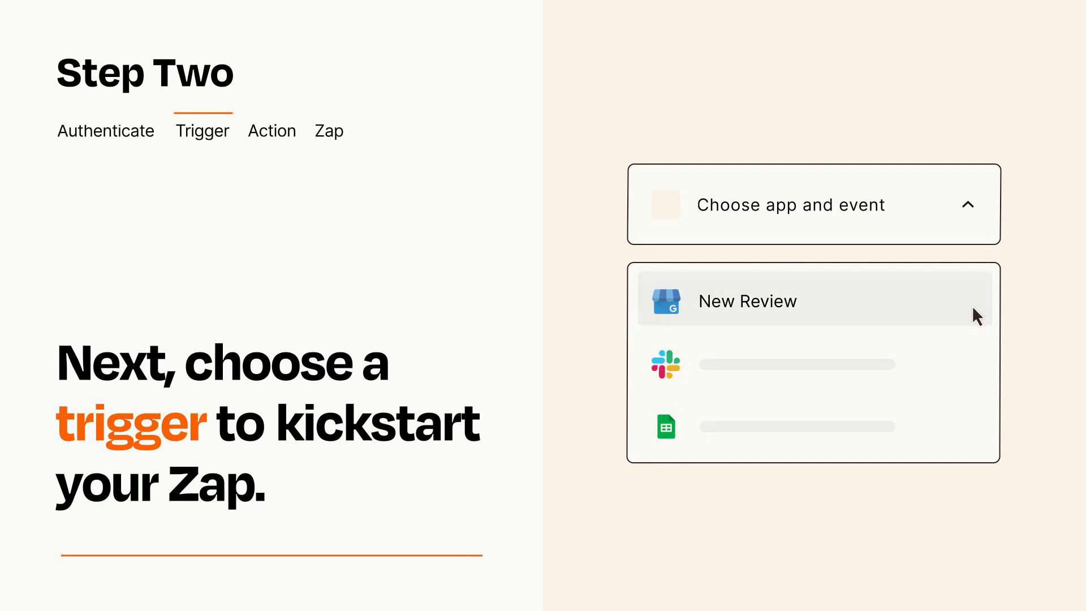
Select New Review from Google Business Profile as the Zap's trigger
click(747, 301)
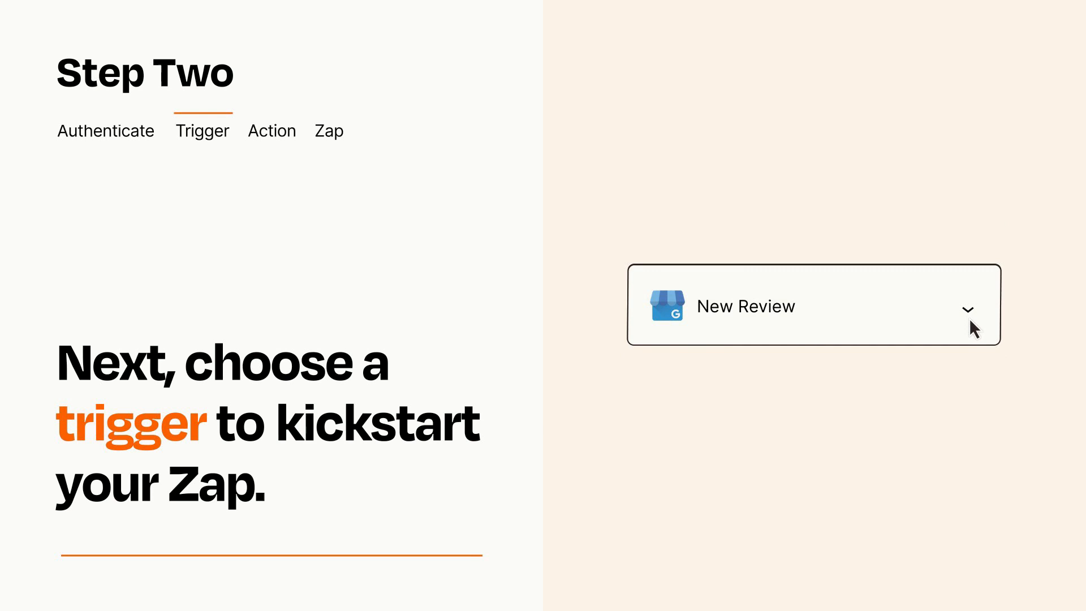
mouse_move(983, 326)
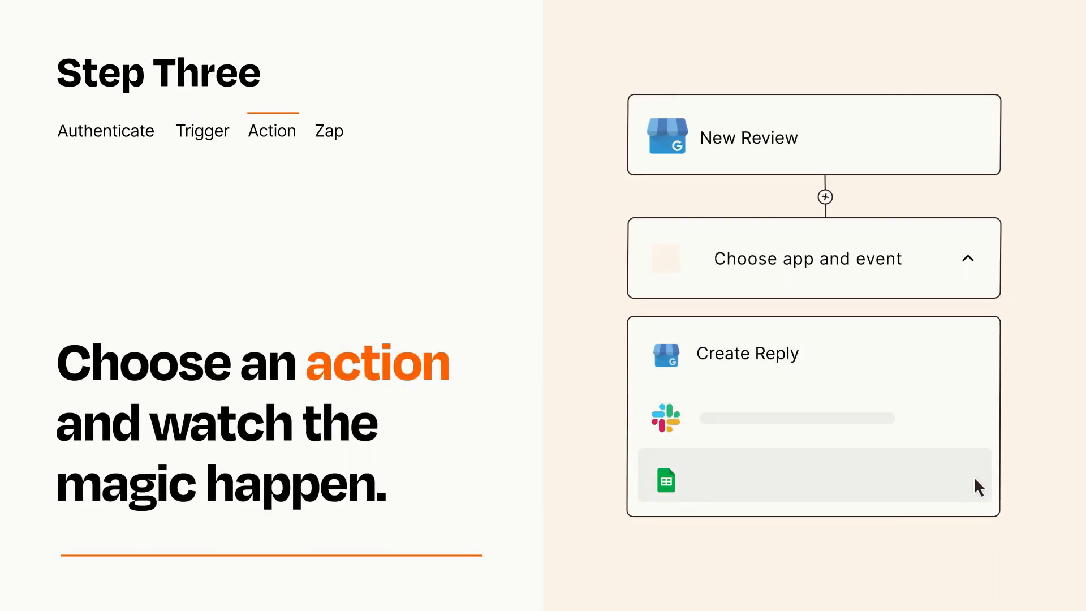
mouse_move(977, 367)
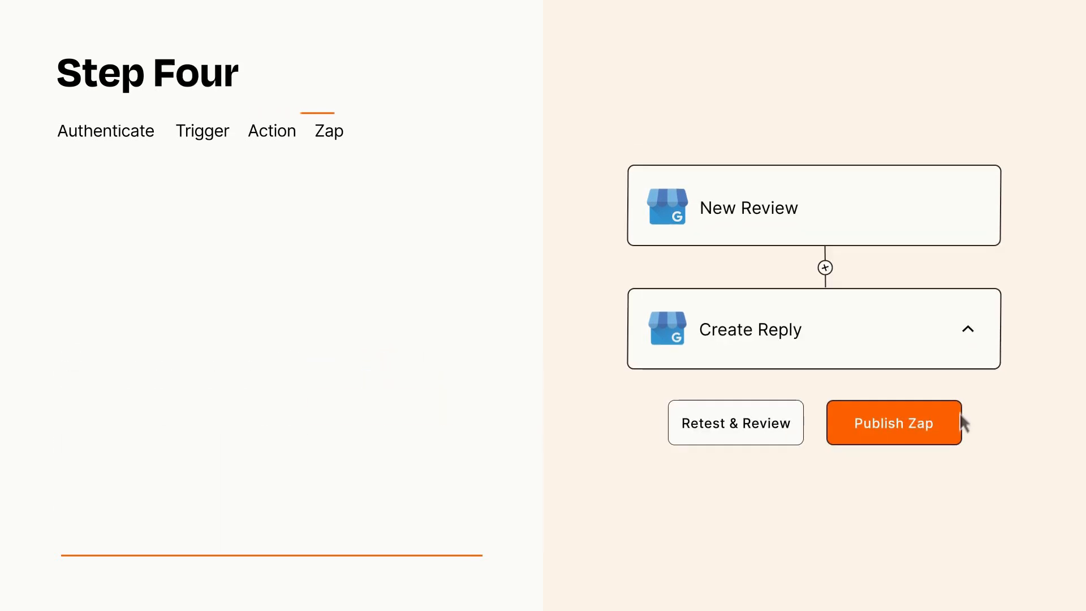
Publish the finished New Review to Create Reply Zap
click(894, 422)
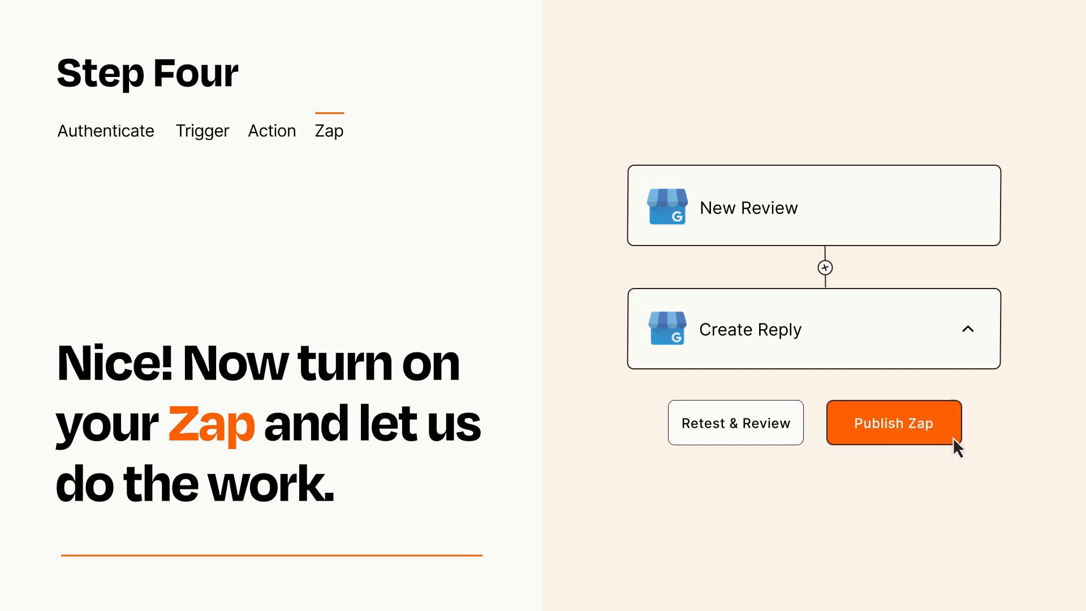
click(894, 422)
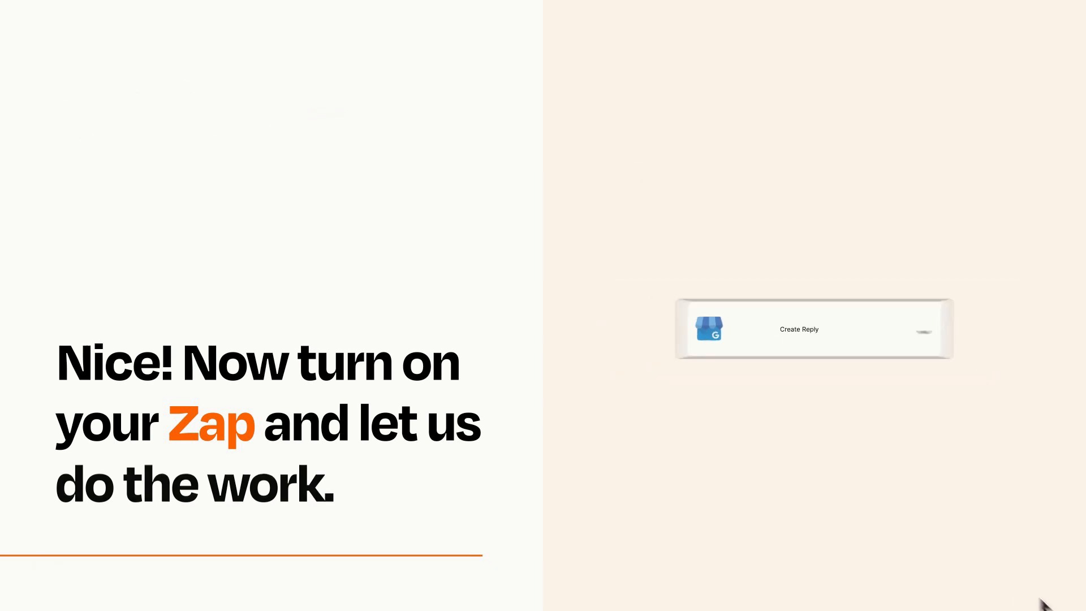